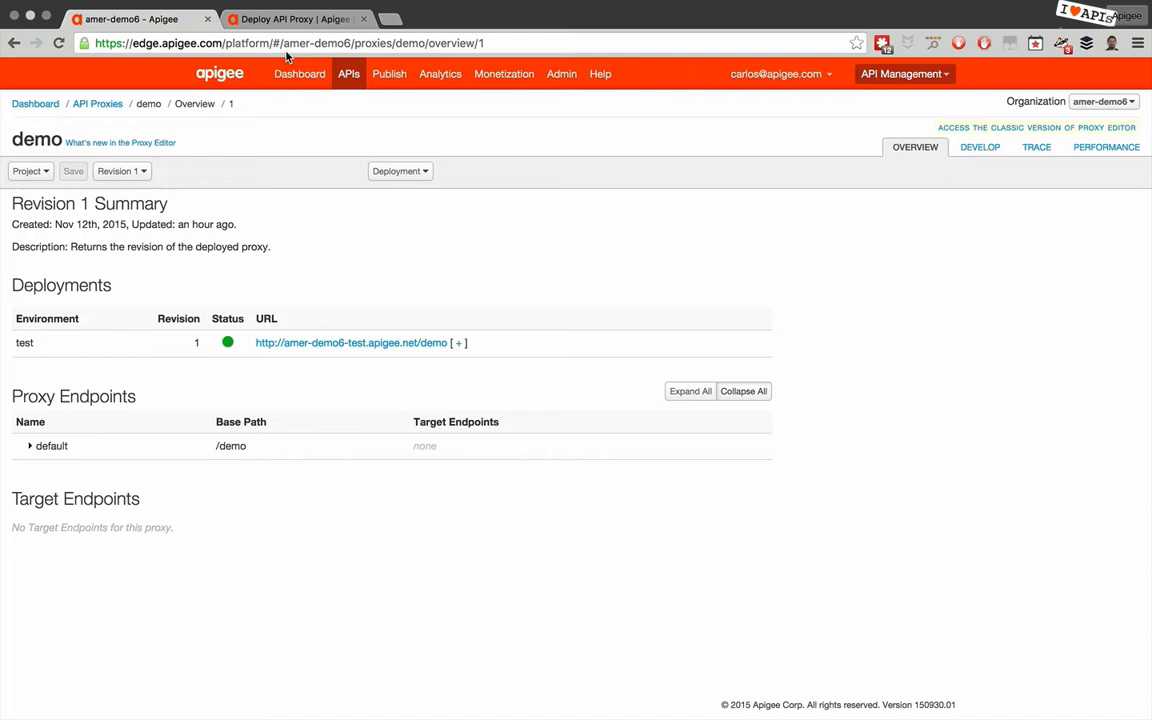
mouse_move(330, 156)
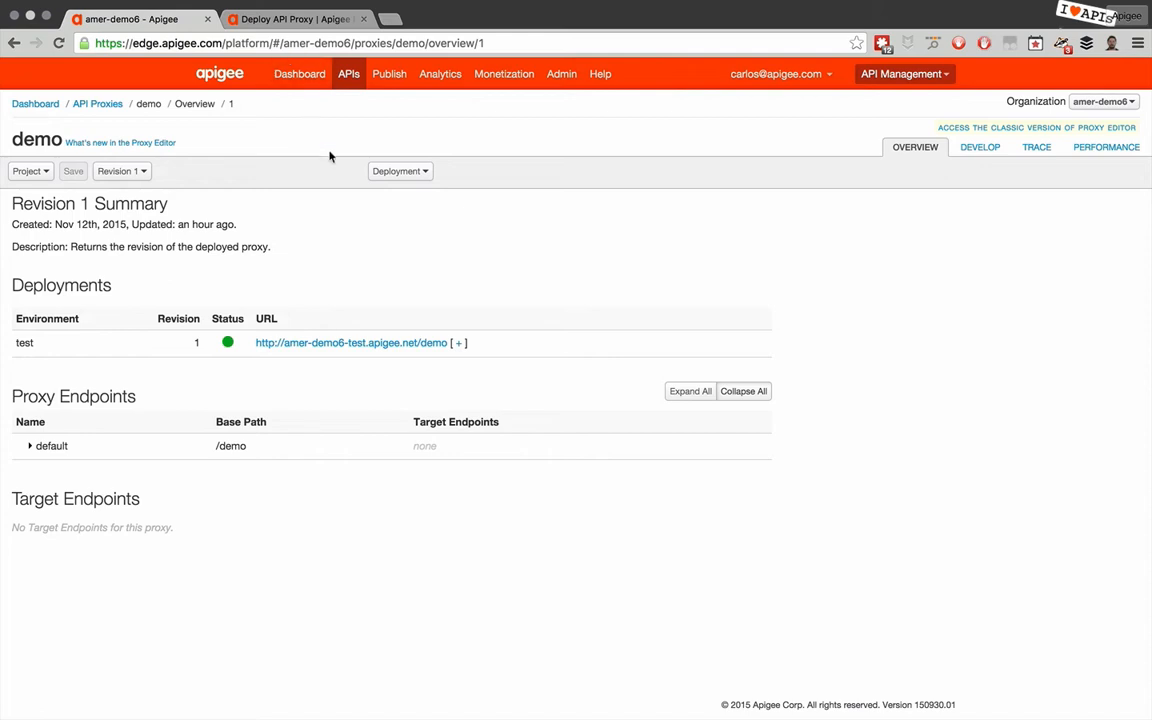
mouse_move(364, 366)
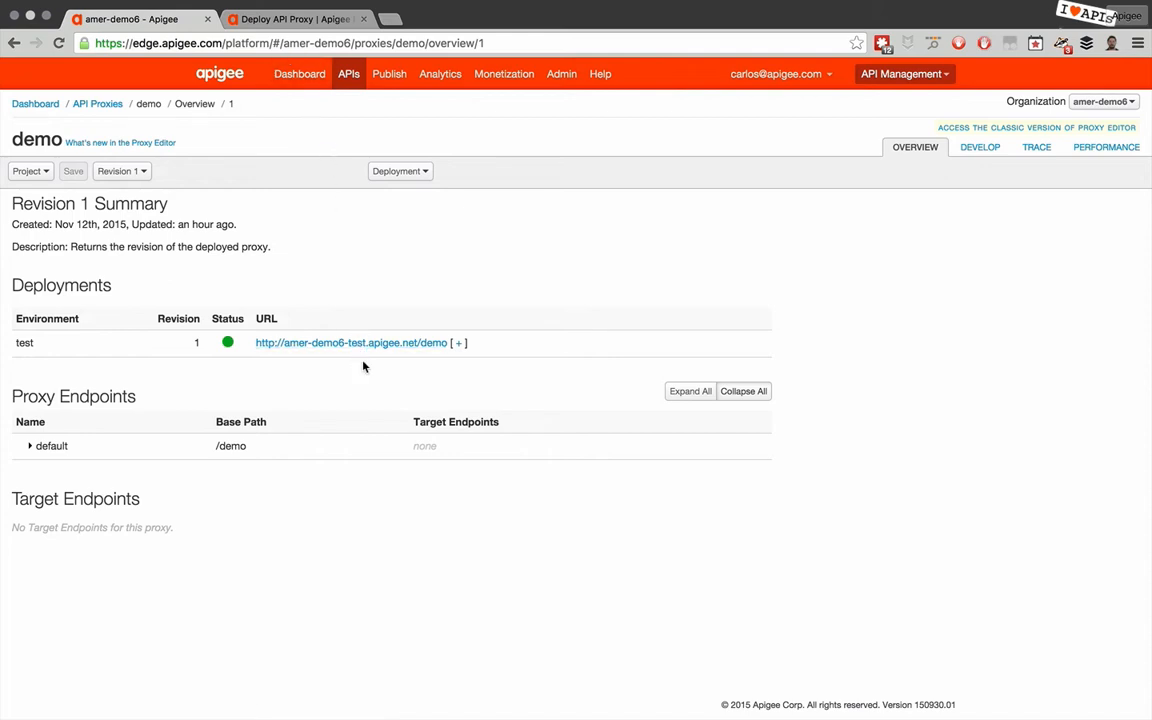
Check which environments the demo proxy is deployed to, then dismiss the environment list
left_click(400, 172)
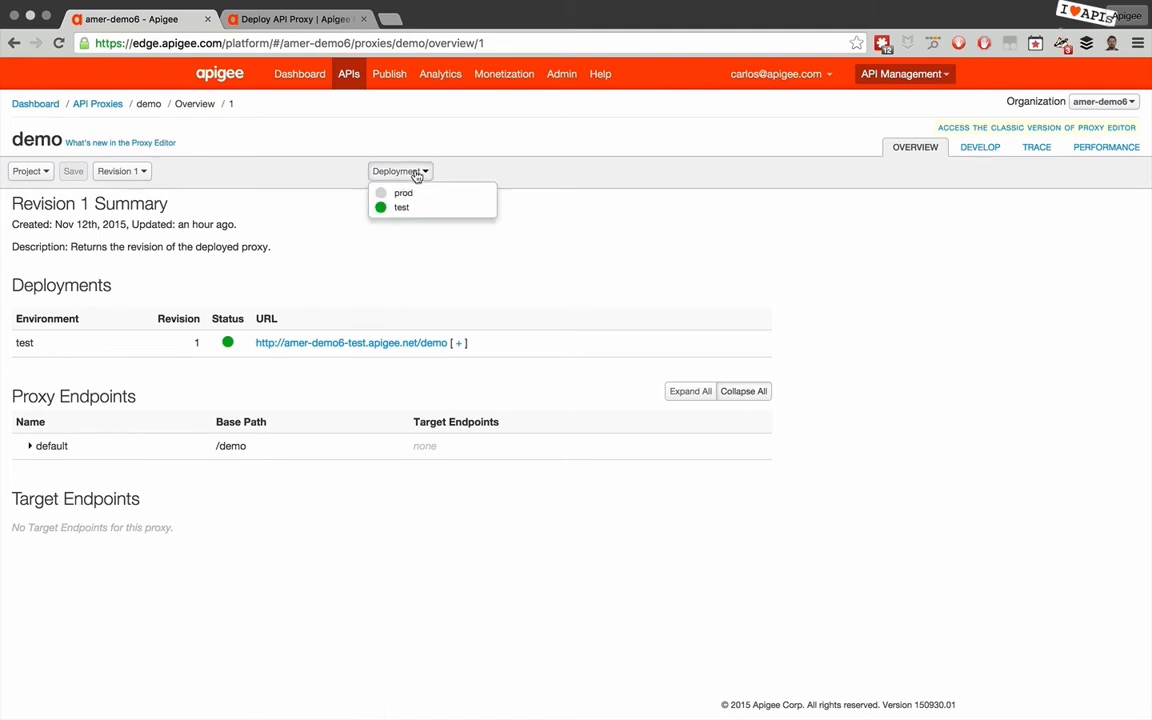
mouse_move(172, 170)
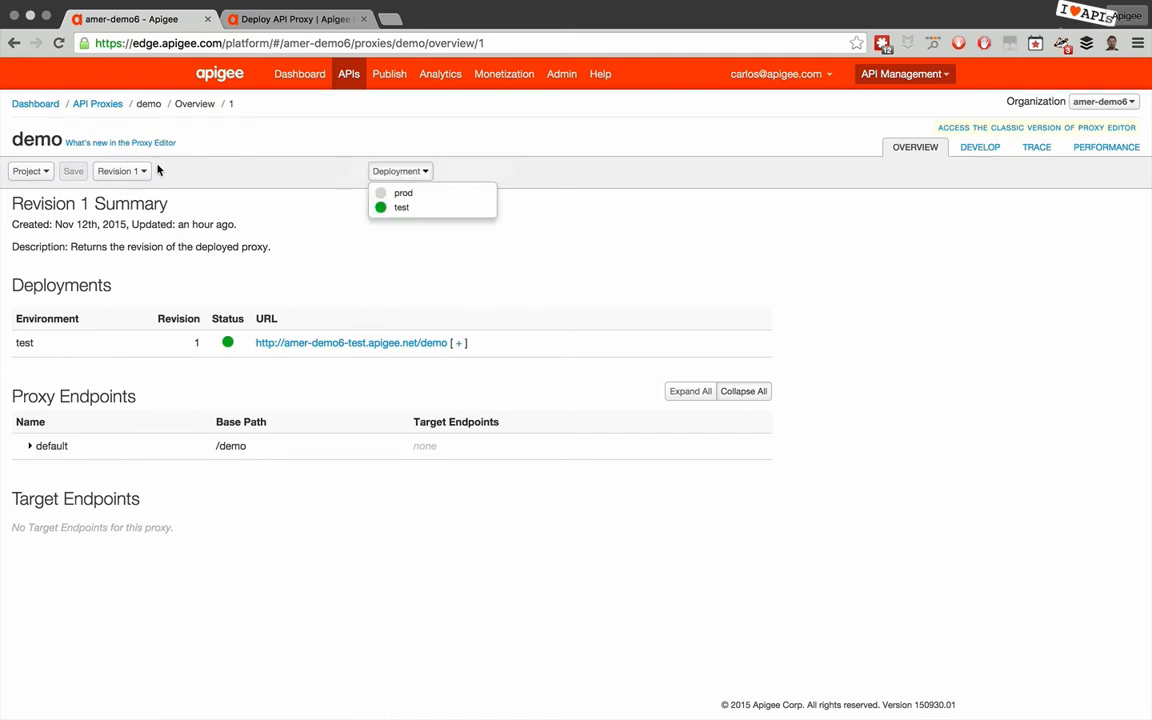
left_click(122, 172)
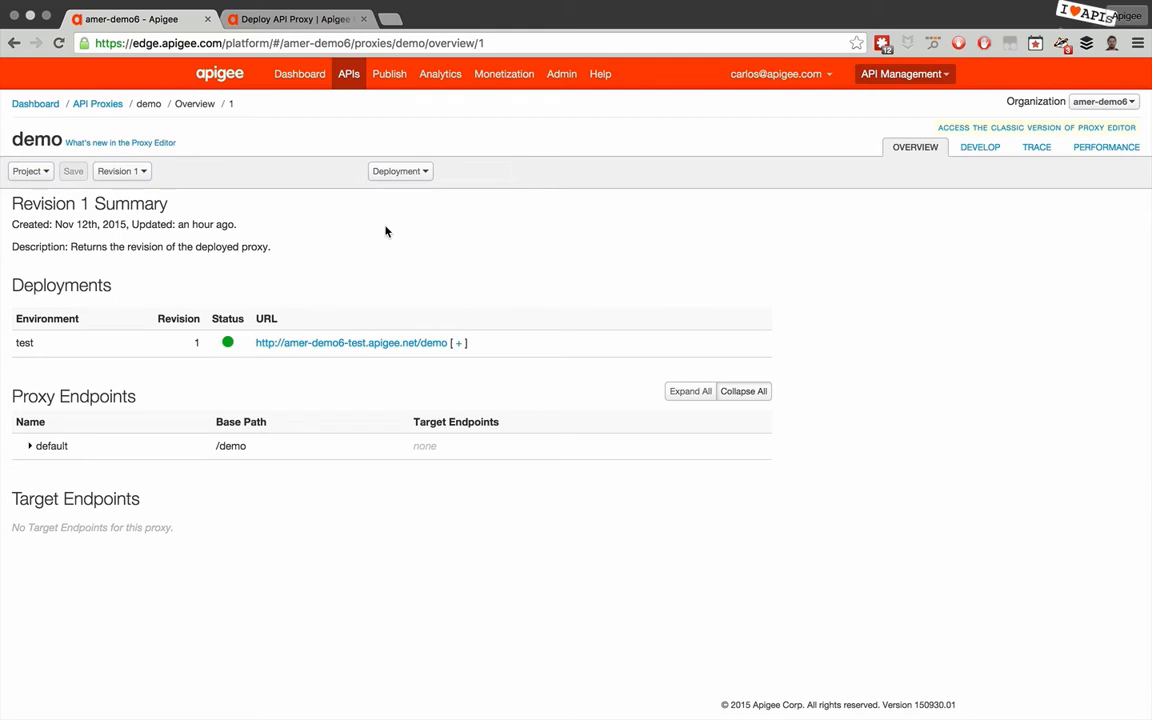
mouse_move(408, 296)
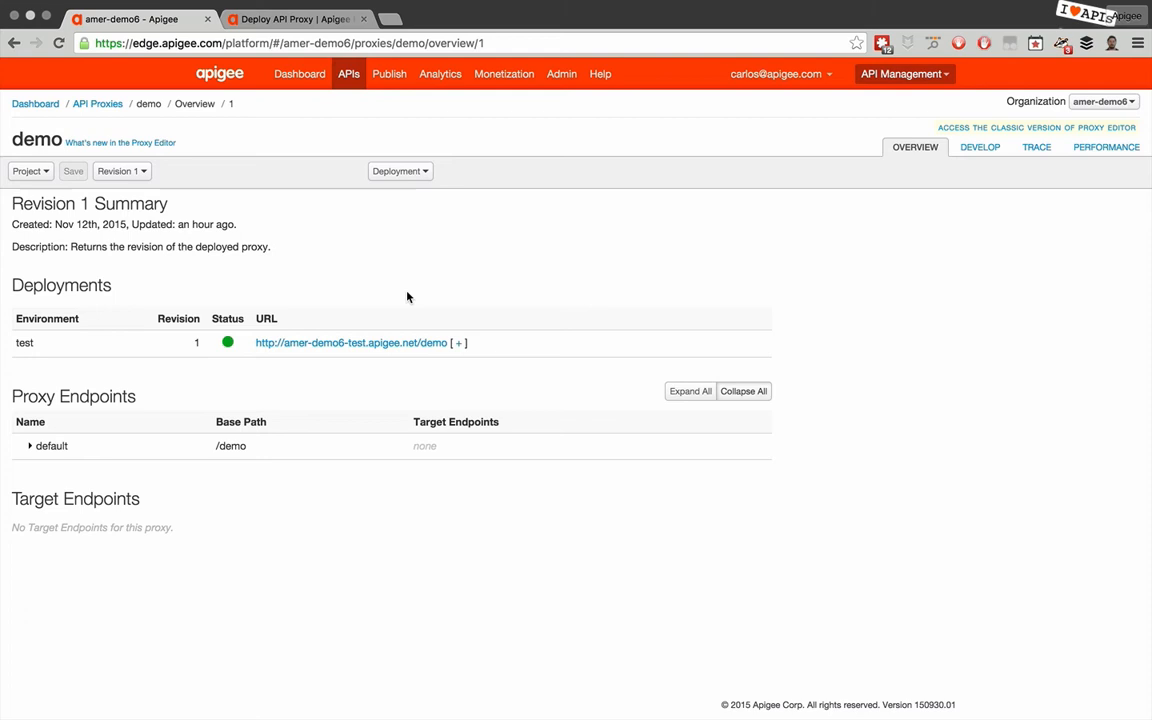
mouse_move(488, 274)
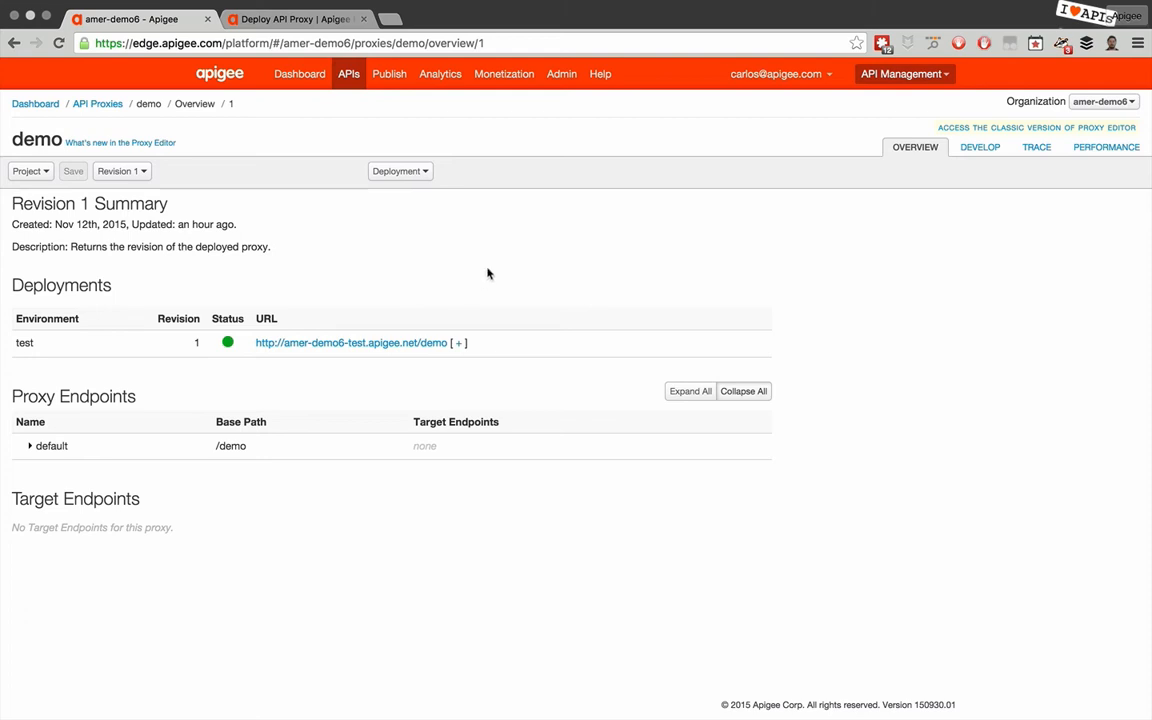
Reach the Deploy API Proxy reference and its delay and override query parameters via Help > API Platform Documentation
left_click(600, 72)
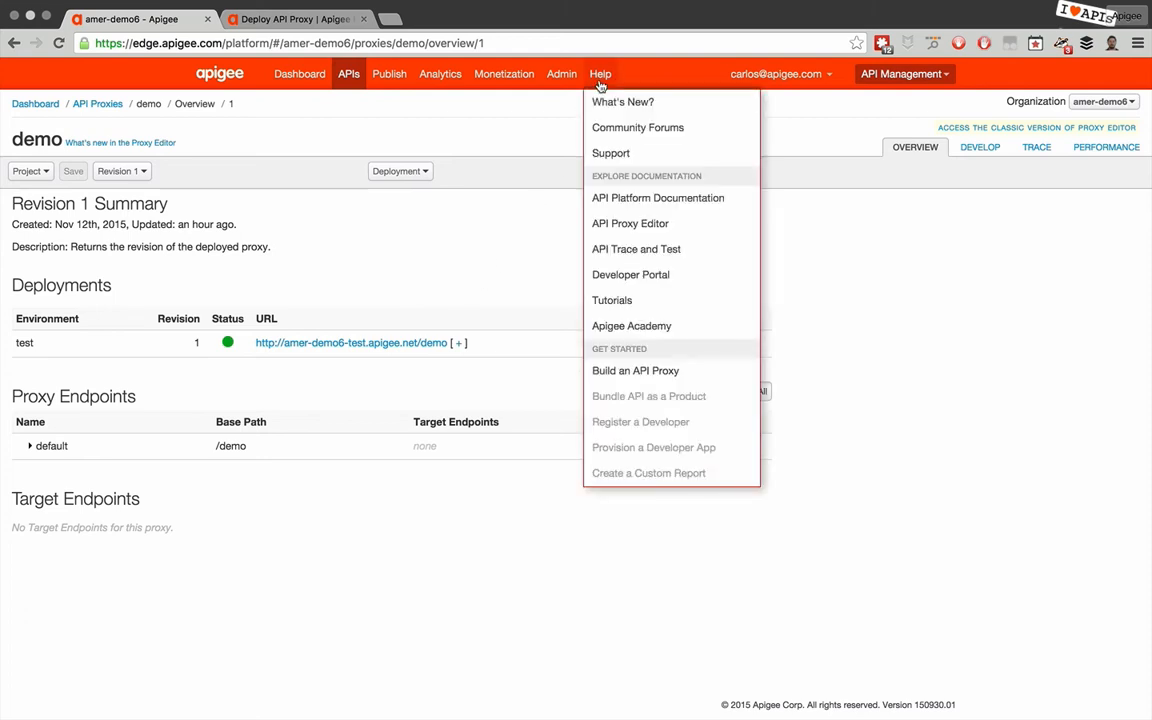
mouse_move(642, 198)
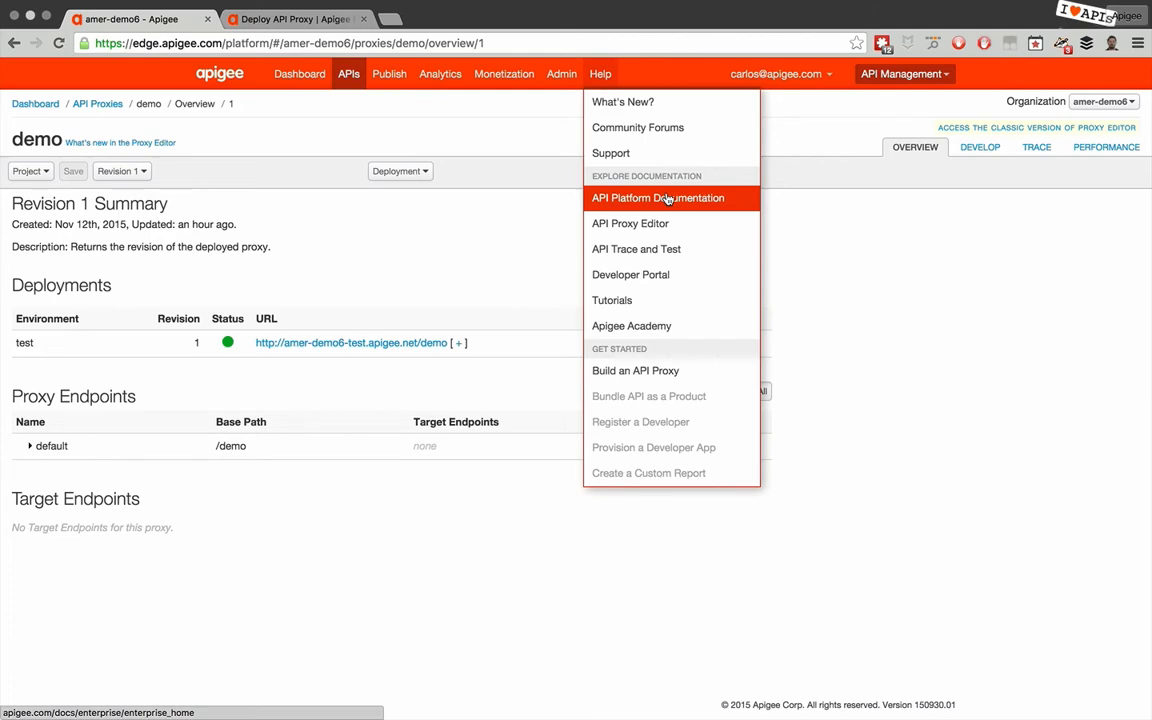
left_click(304, 18)
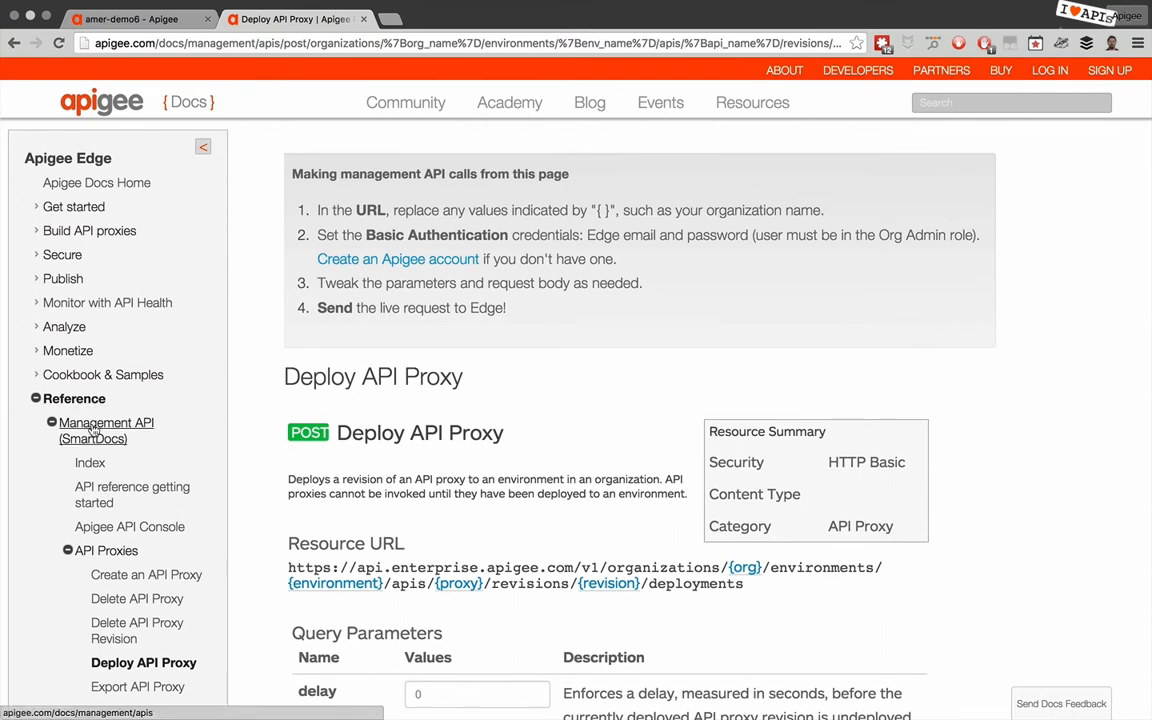
scroll("down", 3)
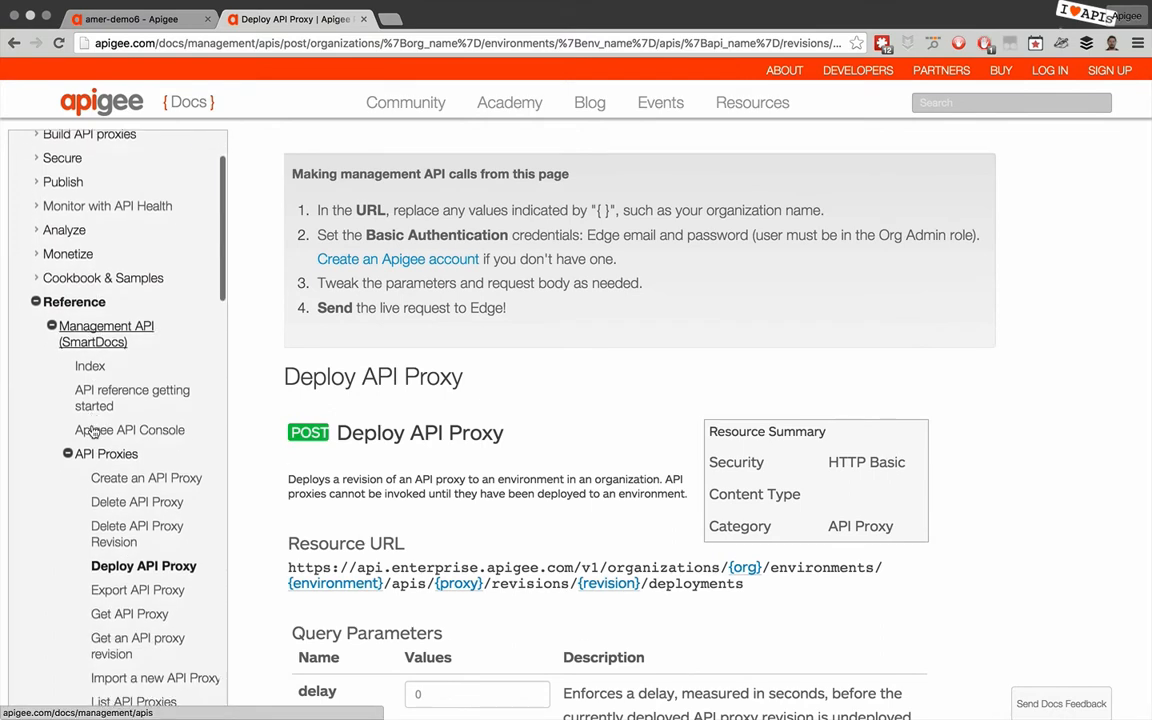
scroll("down", 3)
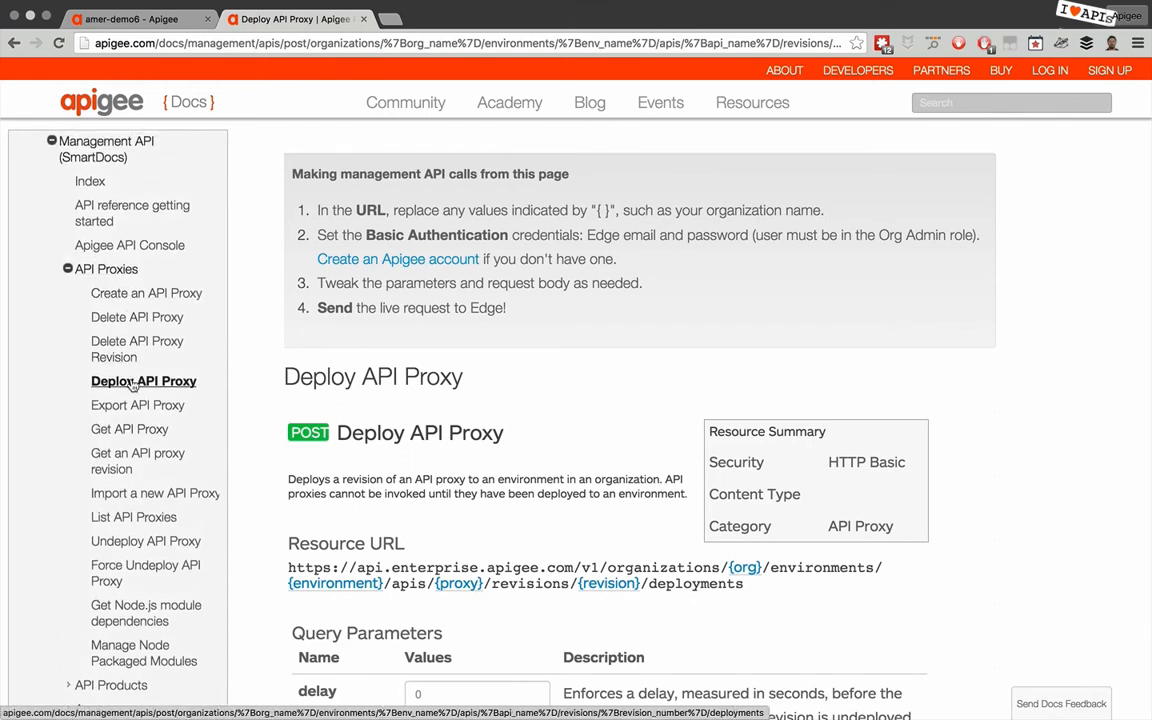
scroll("down", 3)
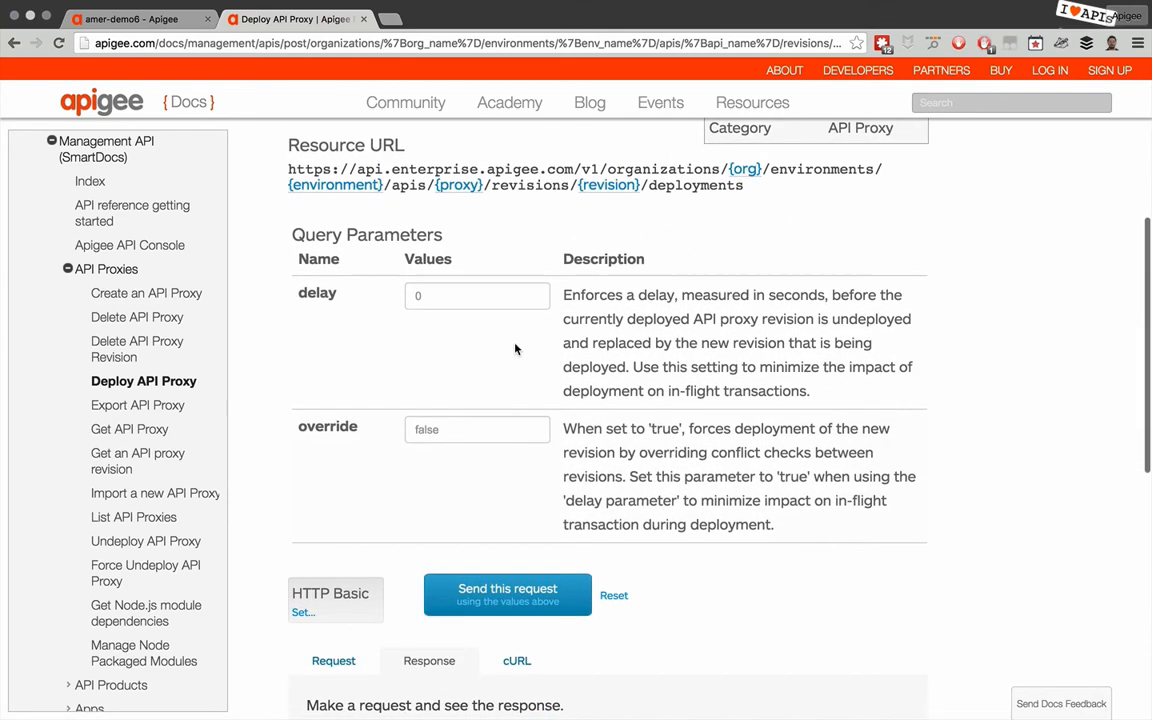
scroll("down", 3)
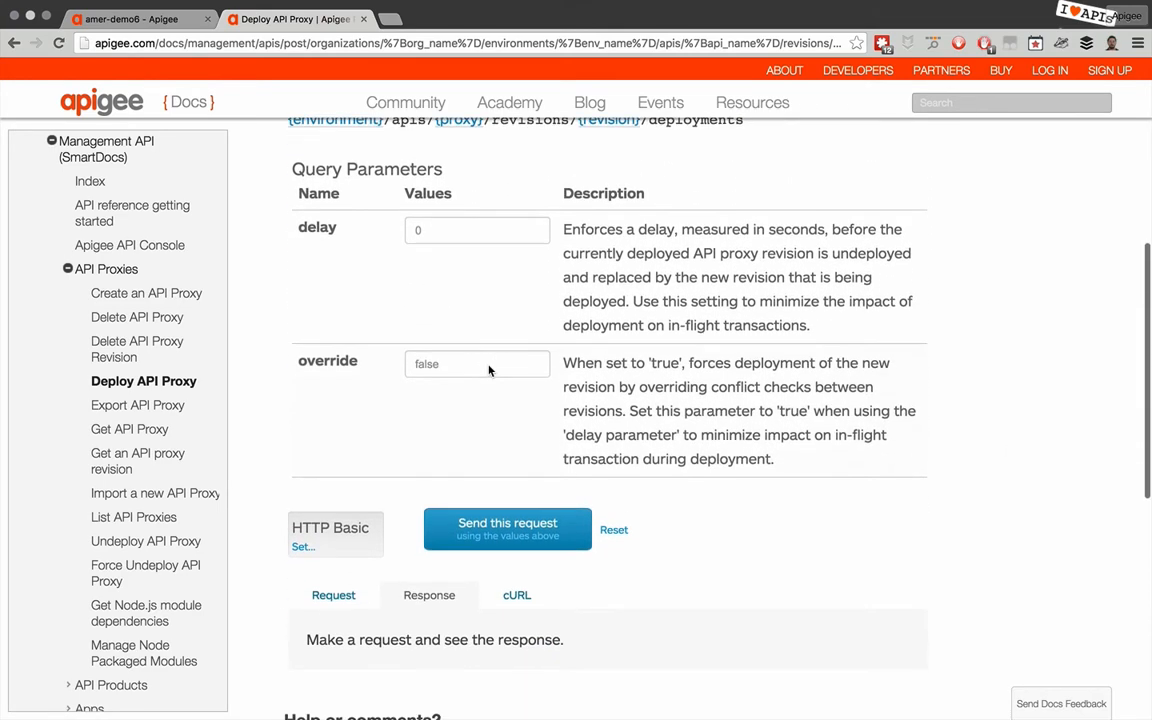
scroll("down", 3)
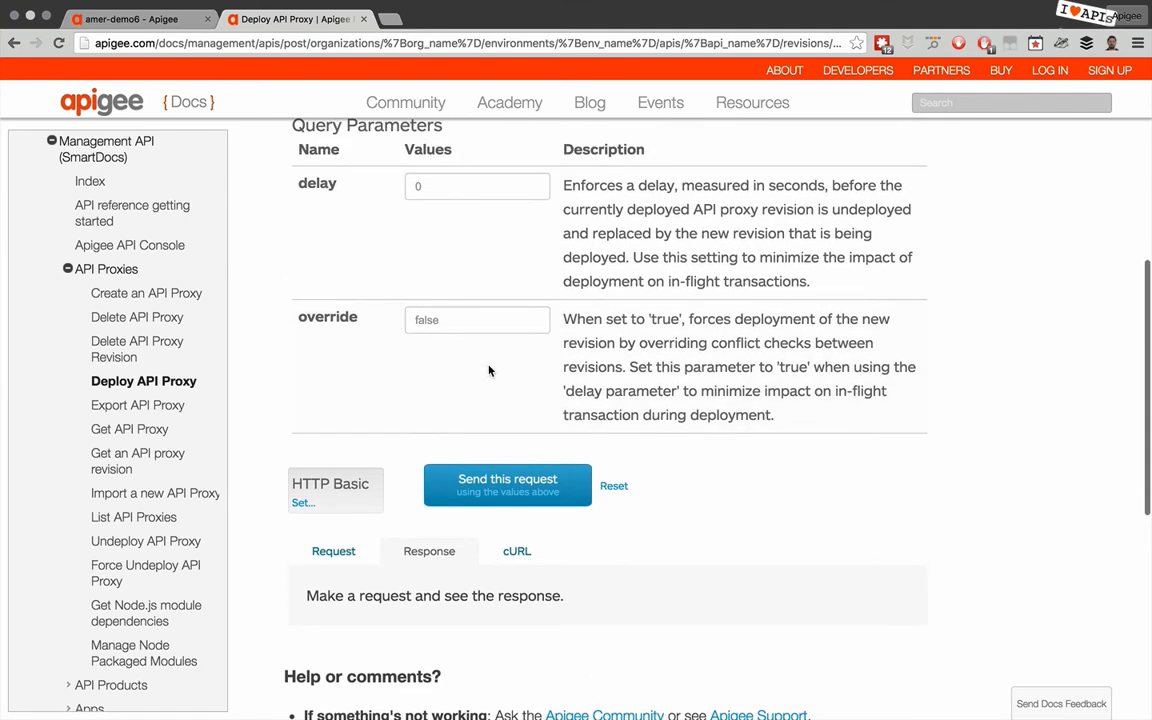
scroll("up", 3)
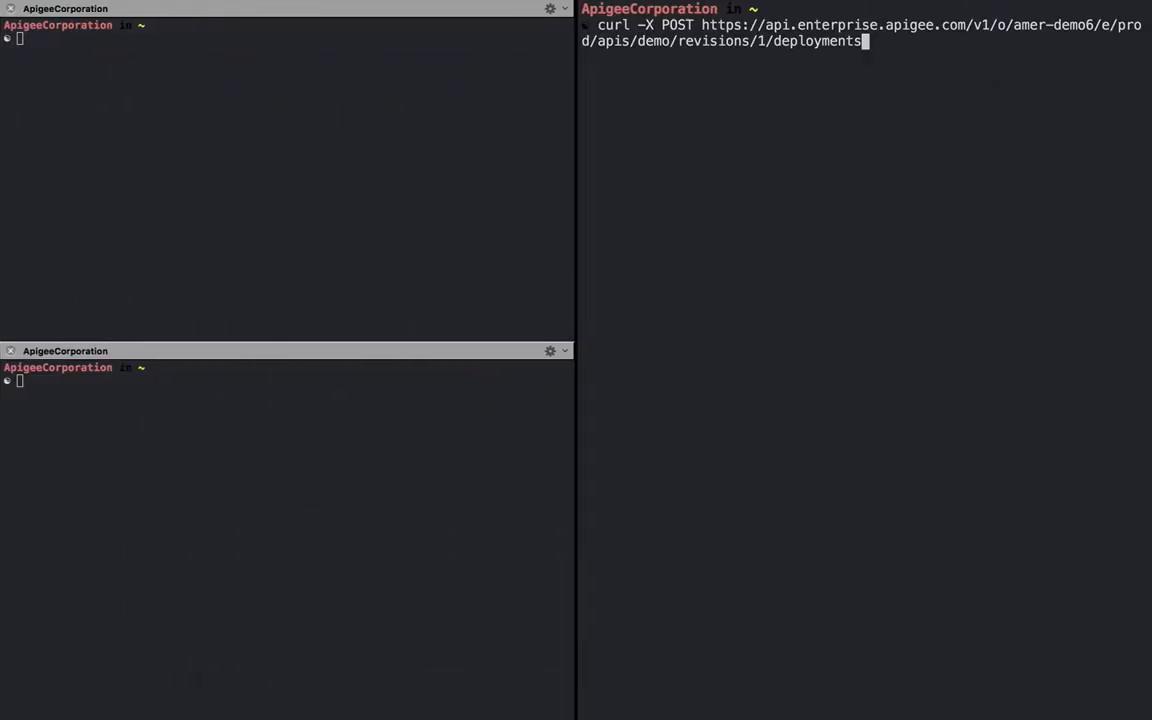
mouse_move(908, 144)
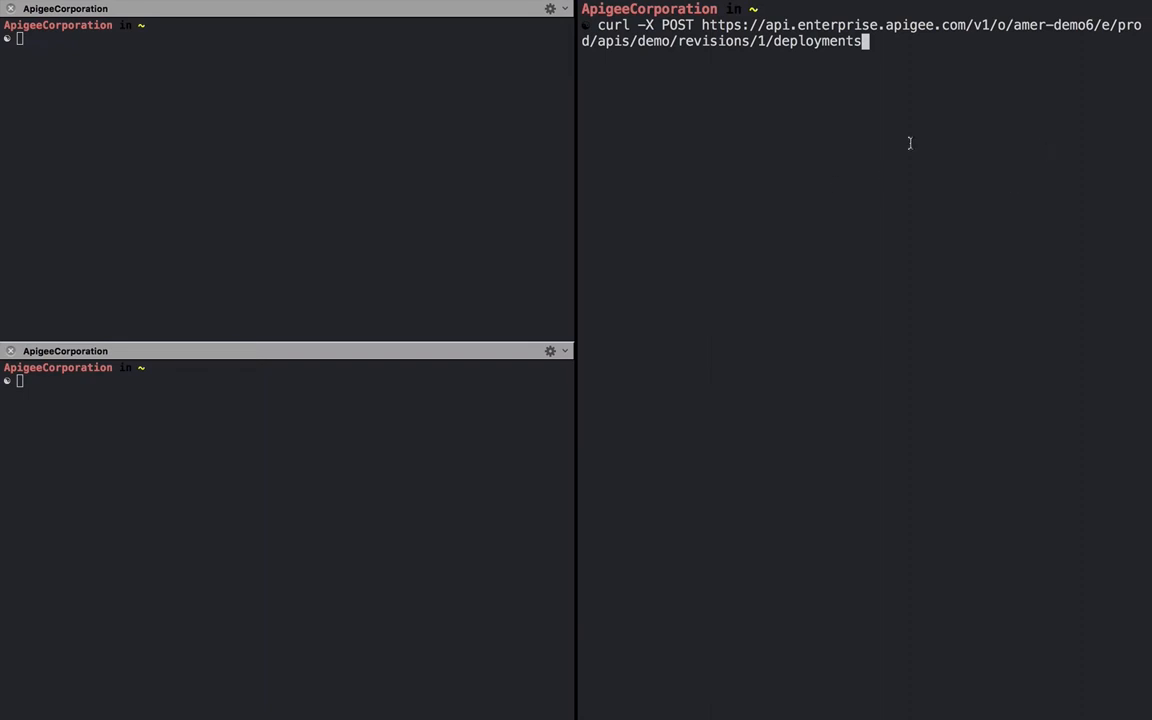
mouse_move(884, 84)
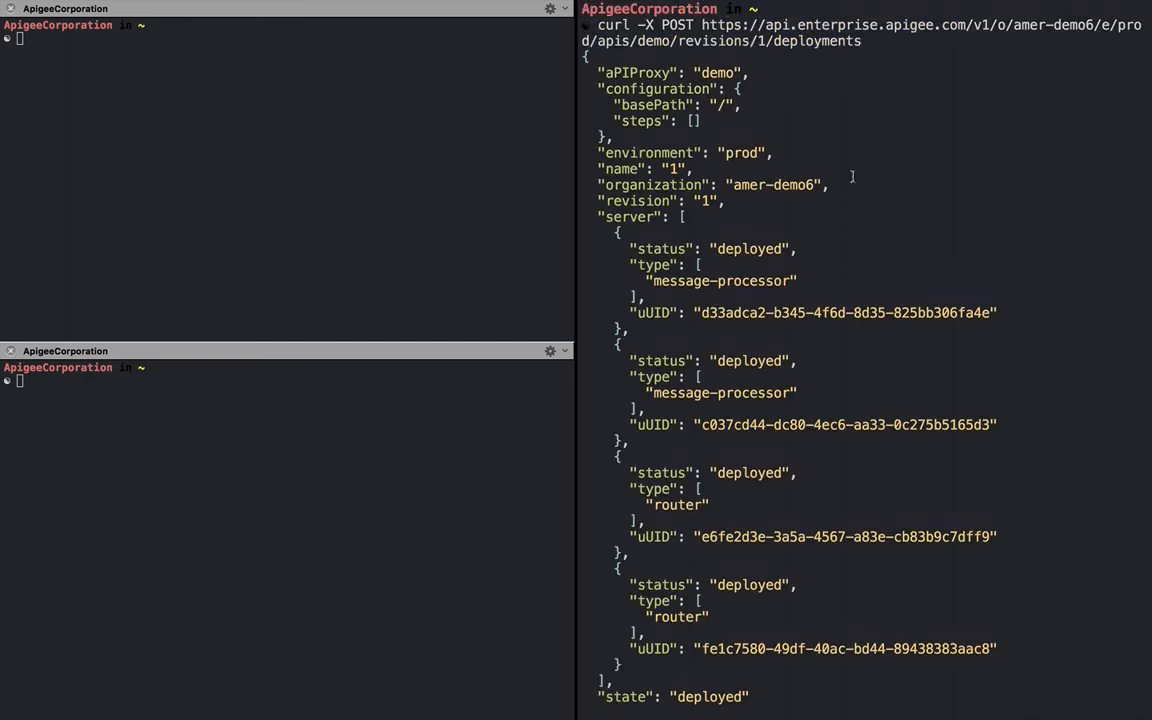
Read the JSON response confirming demo revision 1 is deployed to prod
scroll("down", 3)
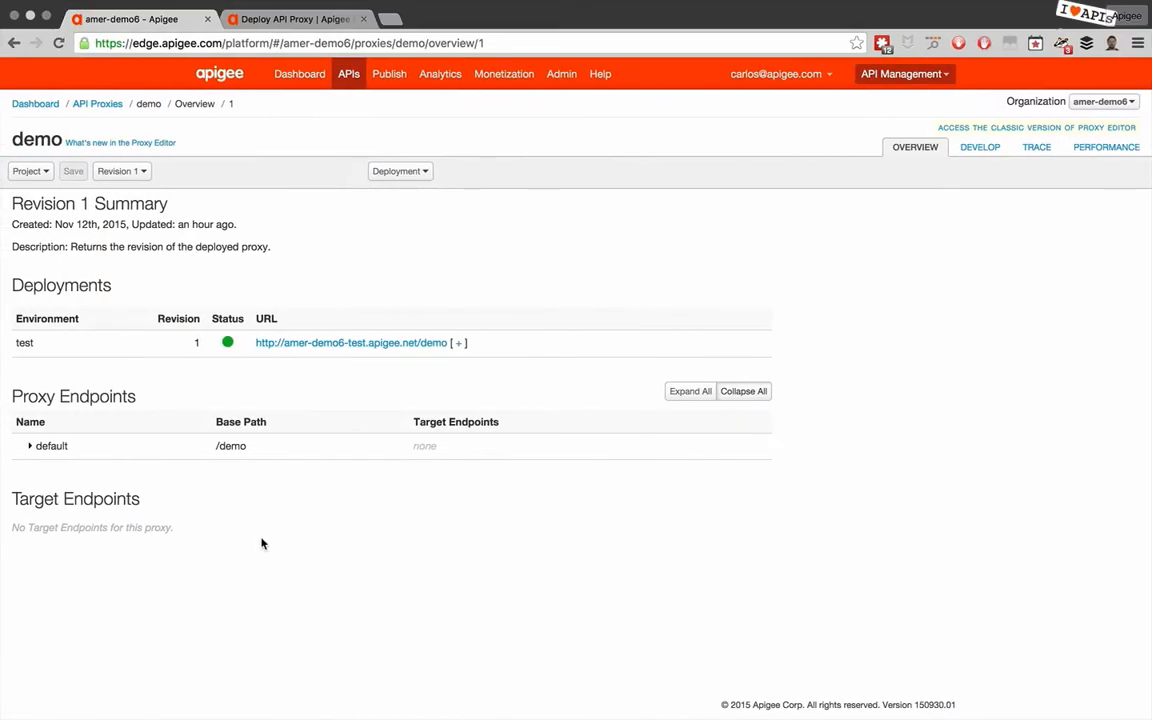
mouse_move(156, 148)
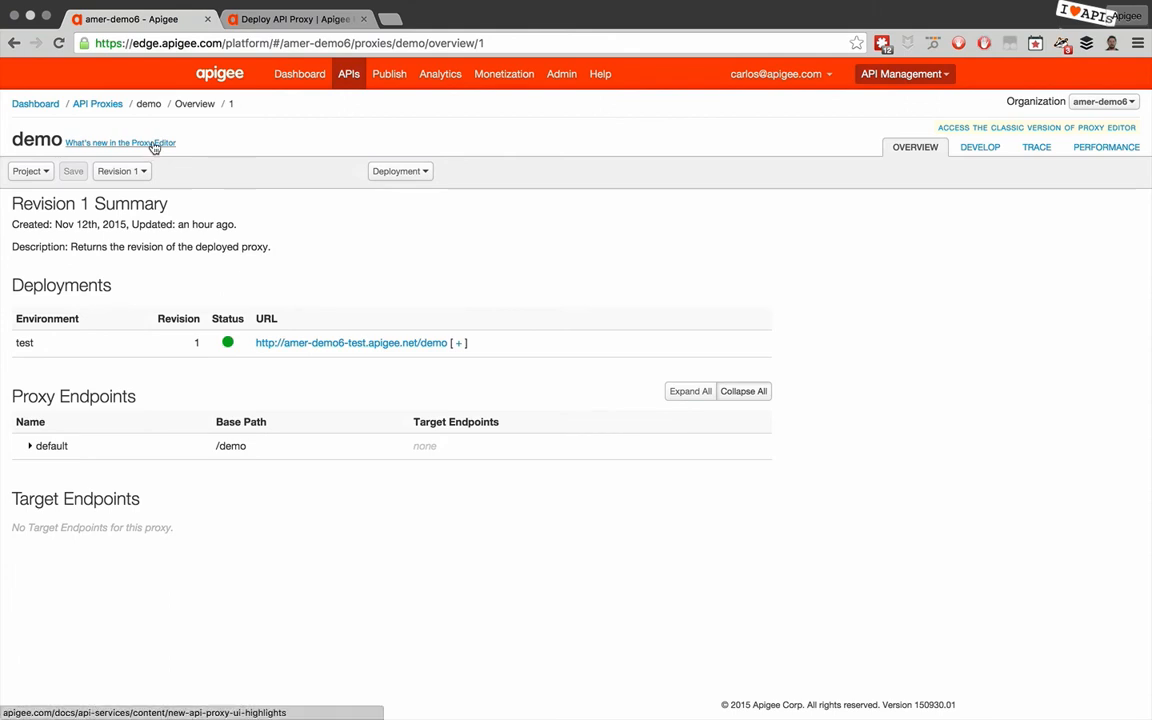
left_click(76, 46)
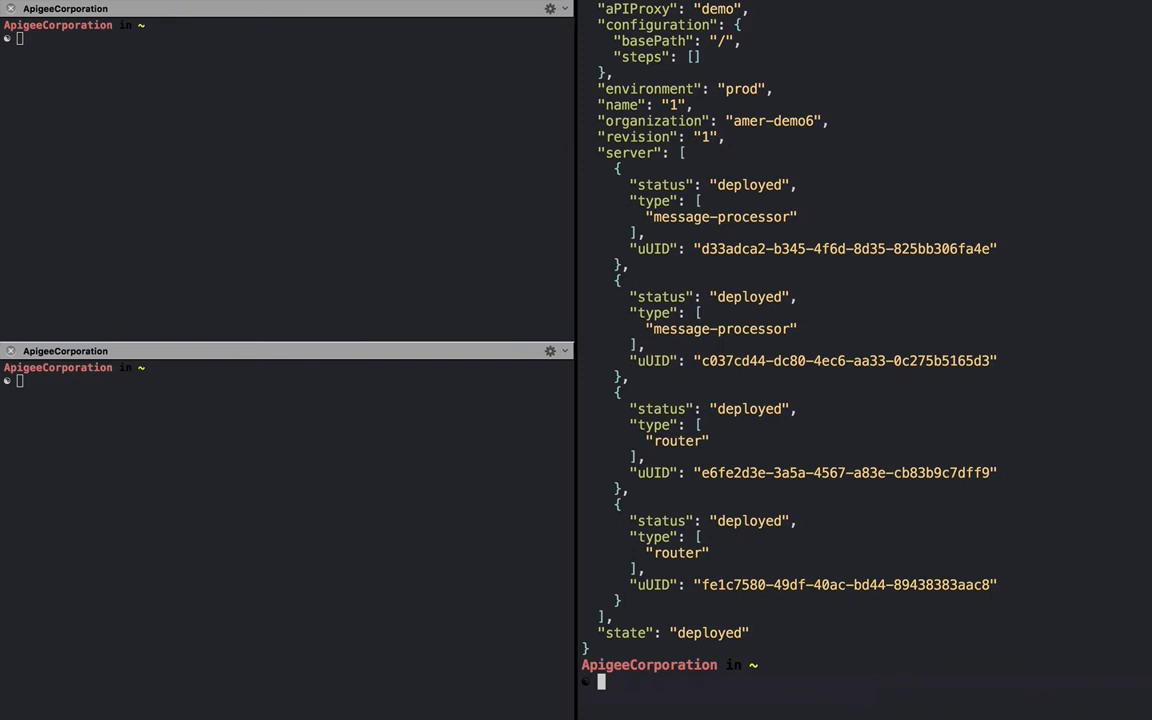
Attempt a curl POST deploying demo revision 2 to prod, hitting a DeploymentPathConflict
type("curl -X POST https://api.enterprise.apigee.com/v1/o/amer-demo6/e/prod/apis/demo/revisions/1/deployments")
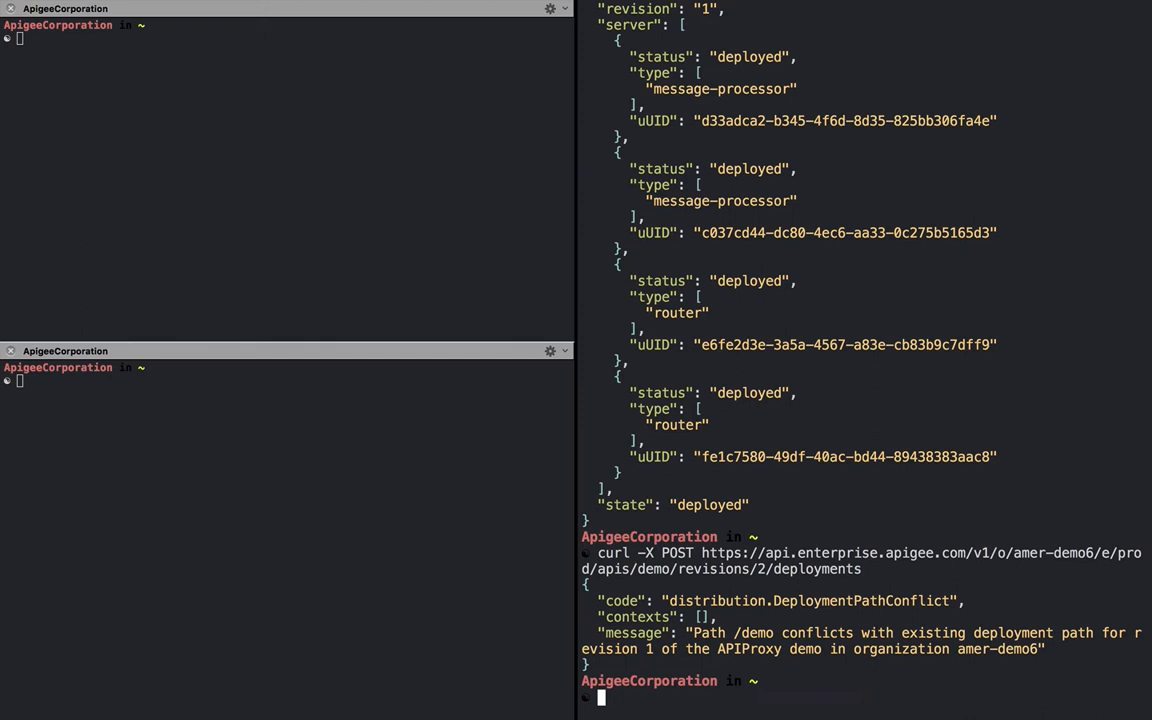
Rerun the revision 2 deployment with override=true and read the response showing it deployed
type("curl -X POST https://api.enterprise.apigee.com/v1/o/amer-demo6/e/prod/apis/demo/revisions/2/deployments -d")
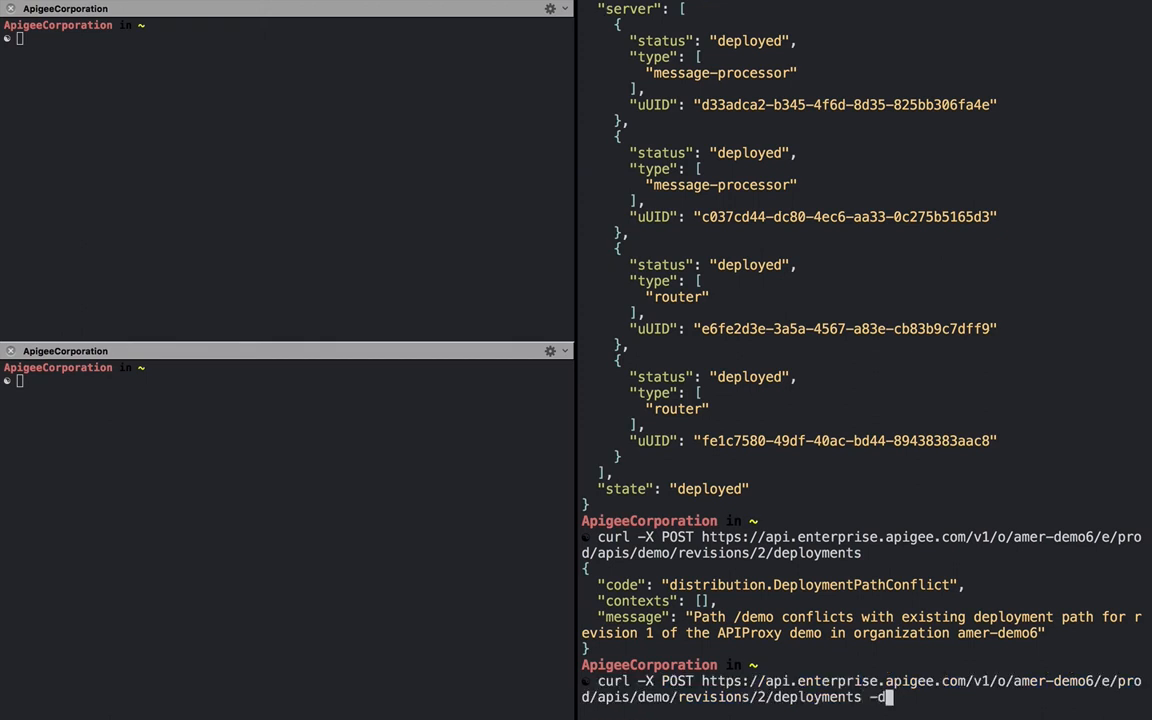
type("ovv")
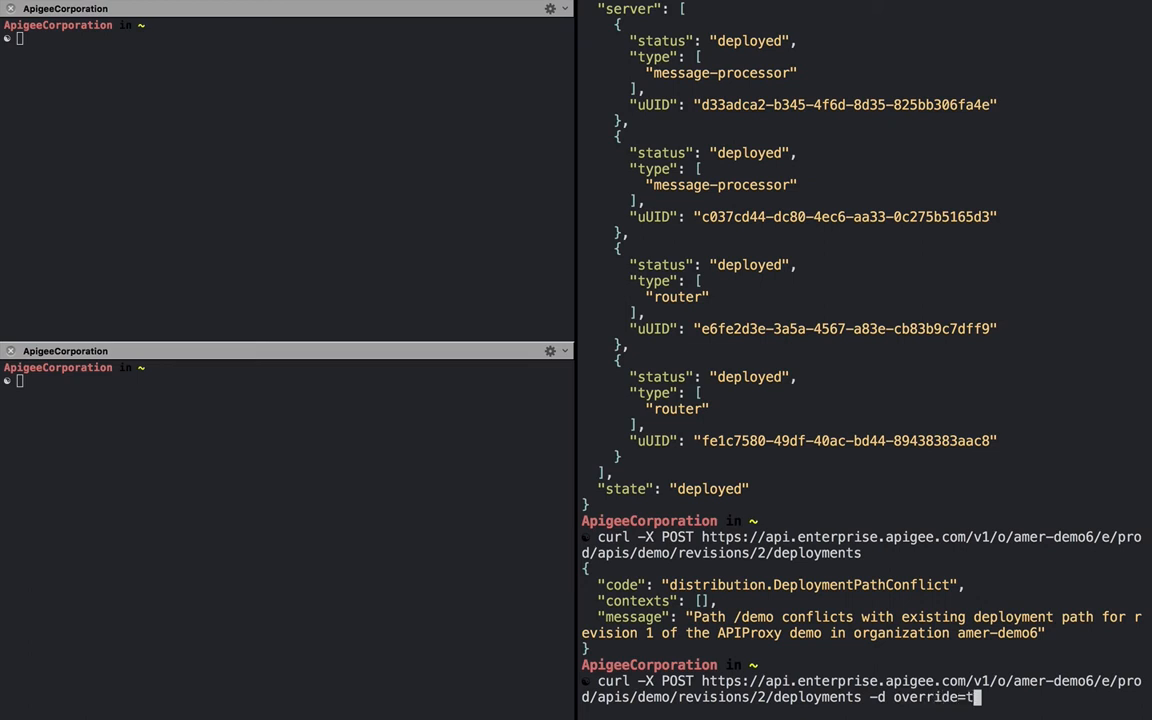
type("rue")
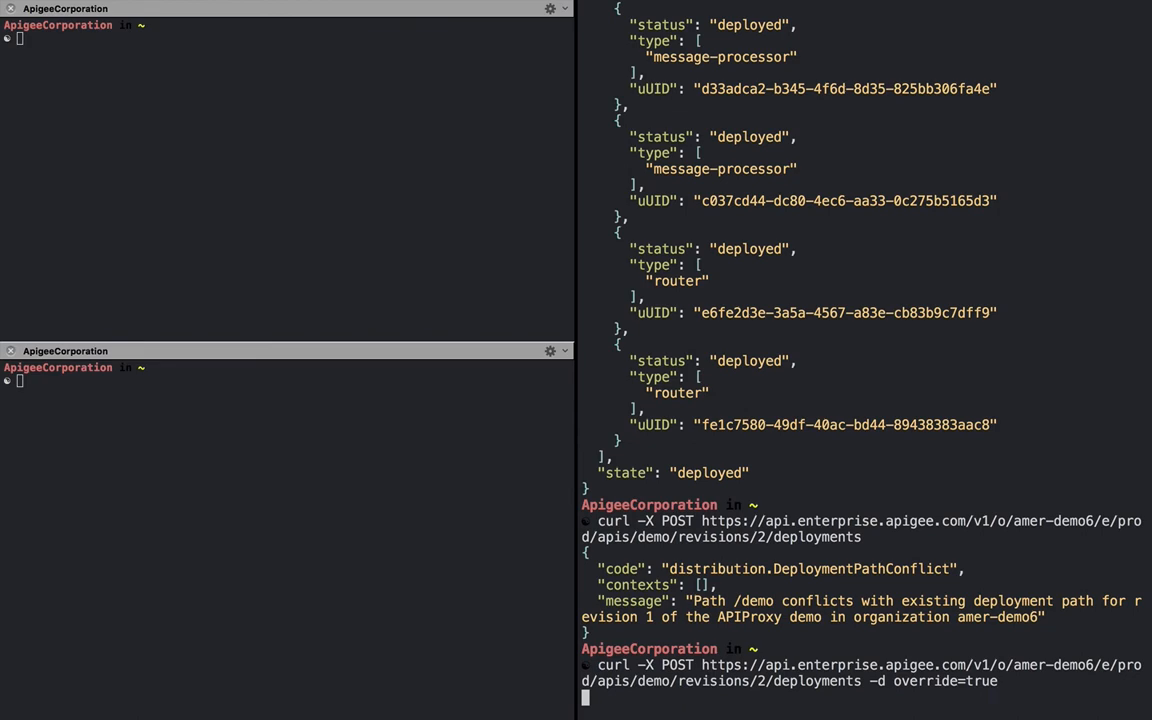
key("Enter")
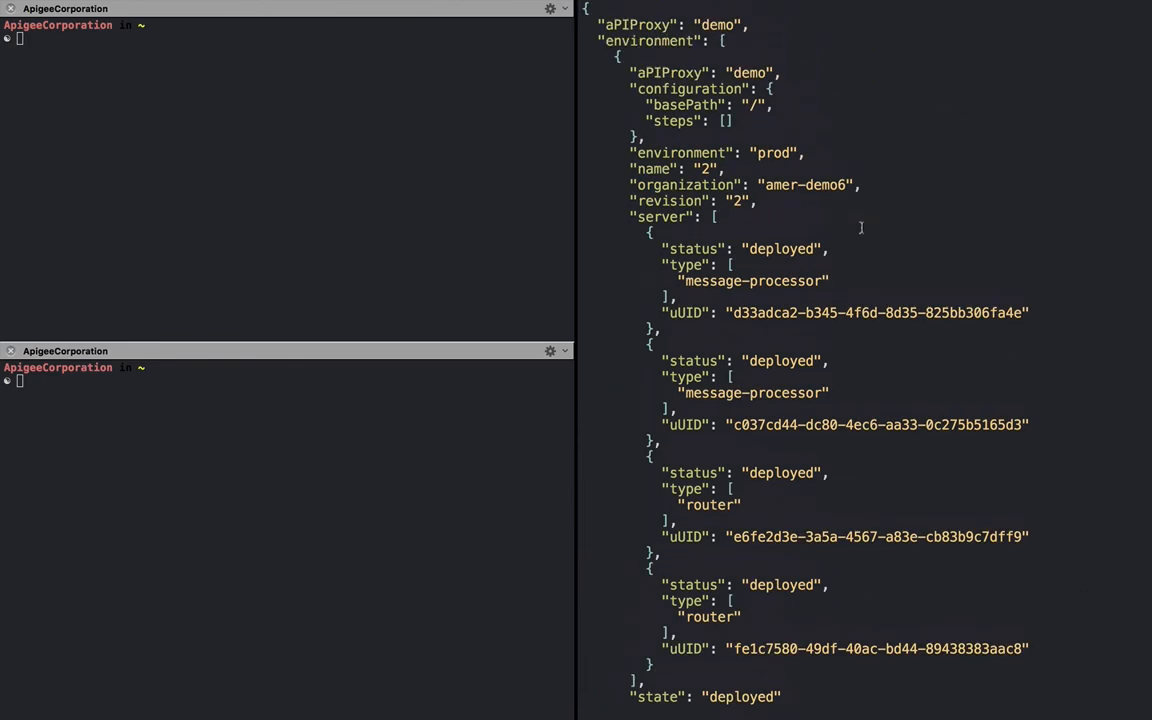
scroll("down", 3)
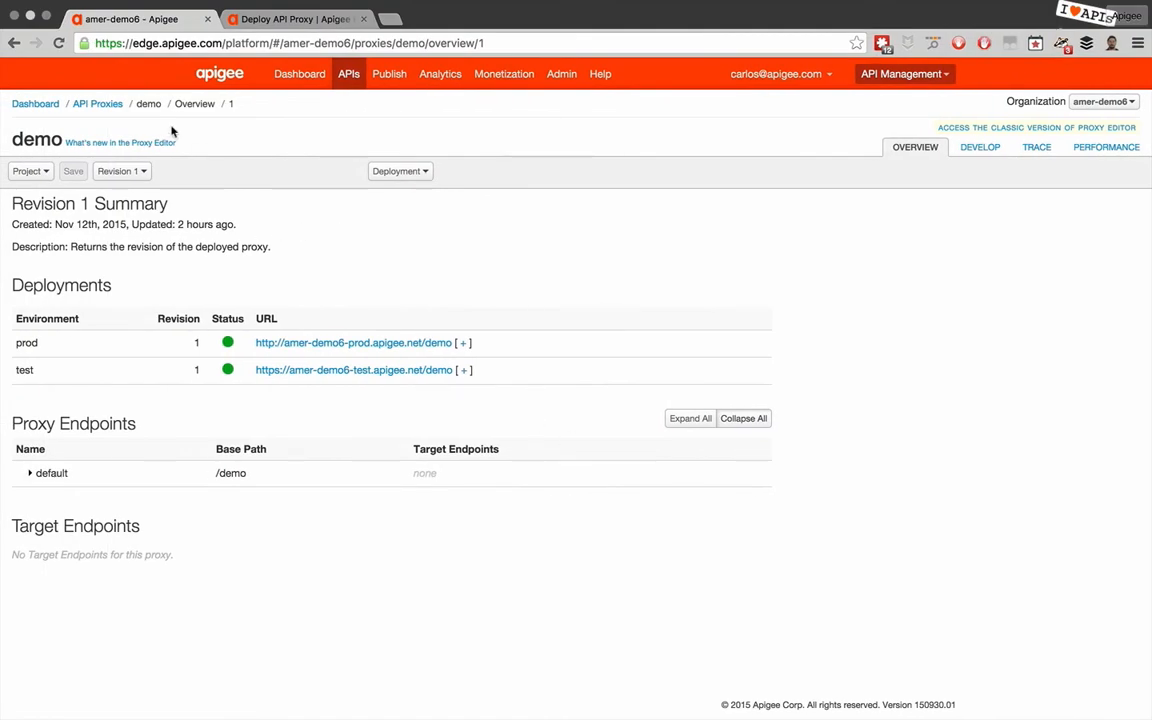
Reload the demo proxy Overview so the Deployments table lists prod alongside test
left_click(388, 72)
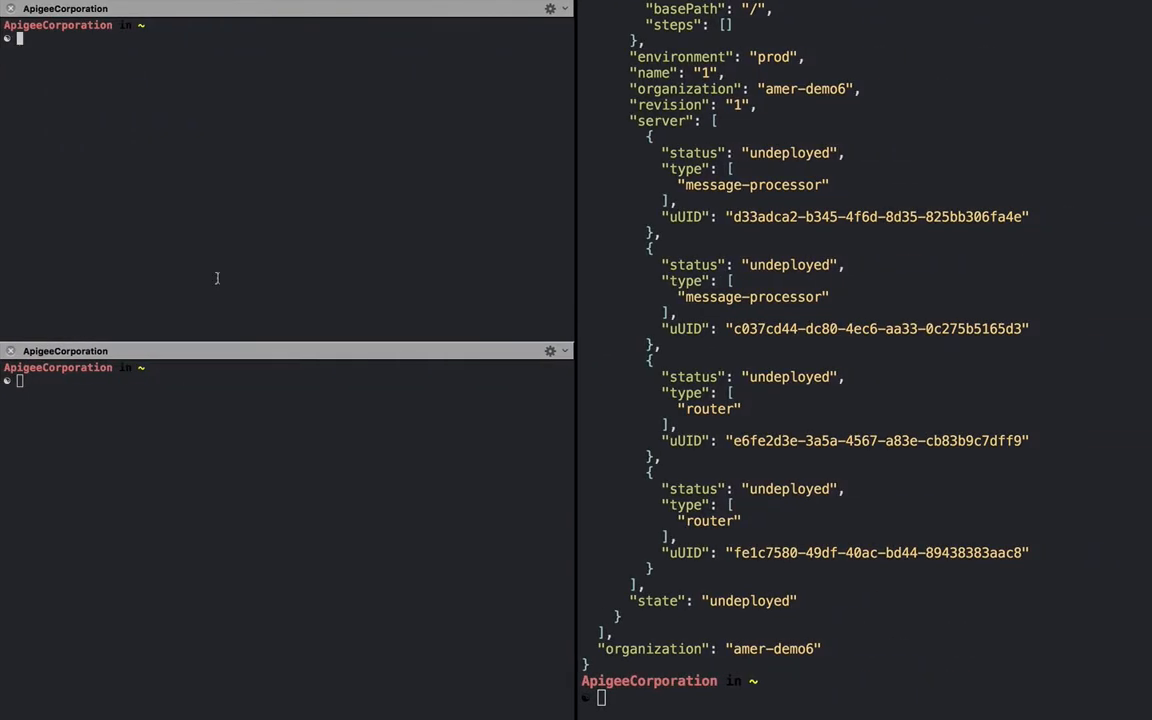
mouse_move(340, 68)
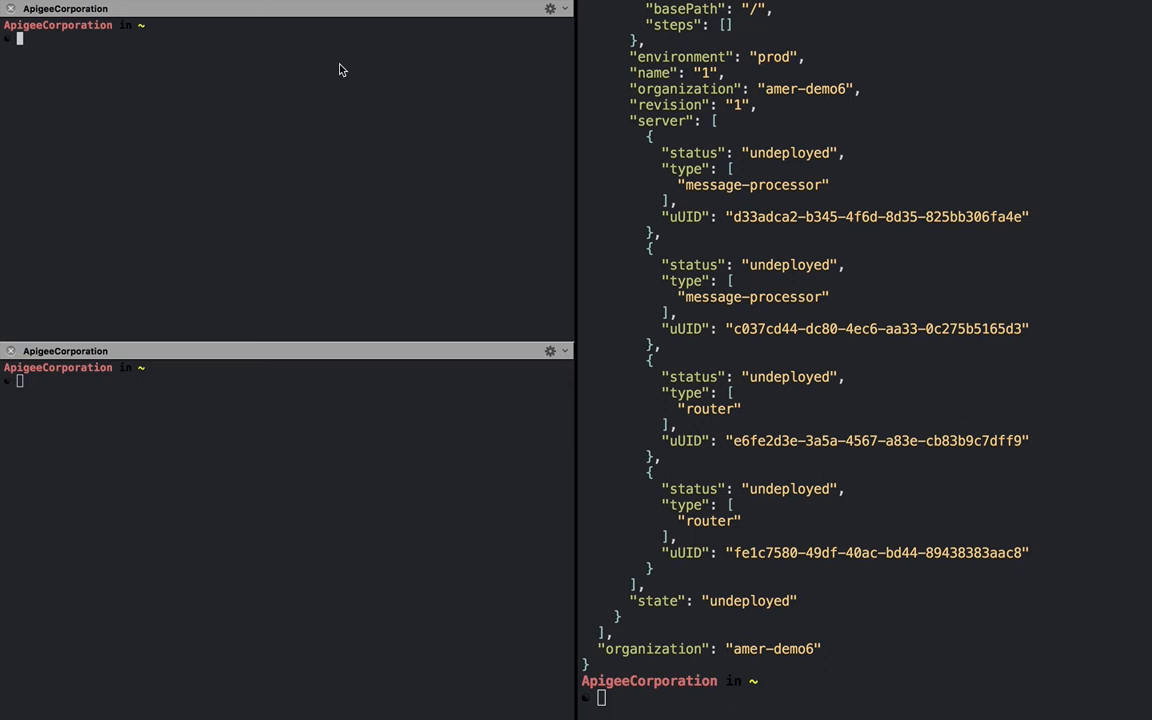
Start a while-true curl polling loop on the prod demo URL and an apib -c100 -d15 load test against it
type("while true; do echo `curl -s http://amer-demo6-prod.apigee.net/demo`; done")
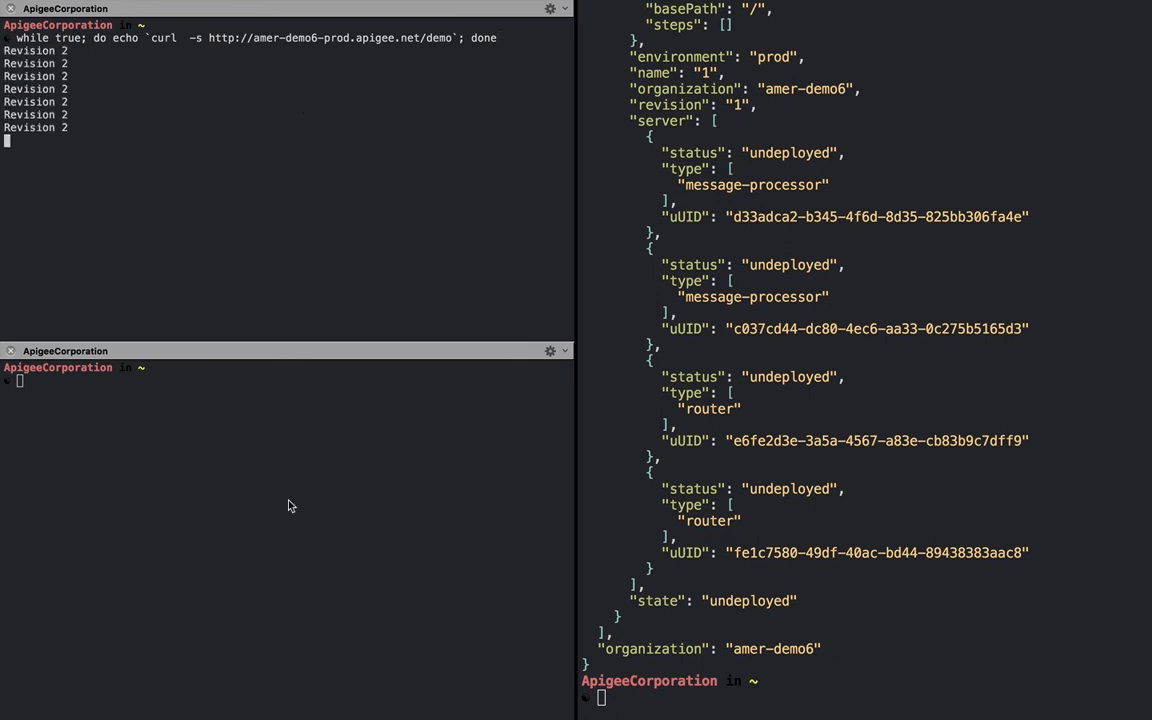
type("apib -c100 -d15 http://amer-demo6-prod.apigee.net/demo")
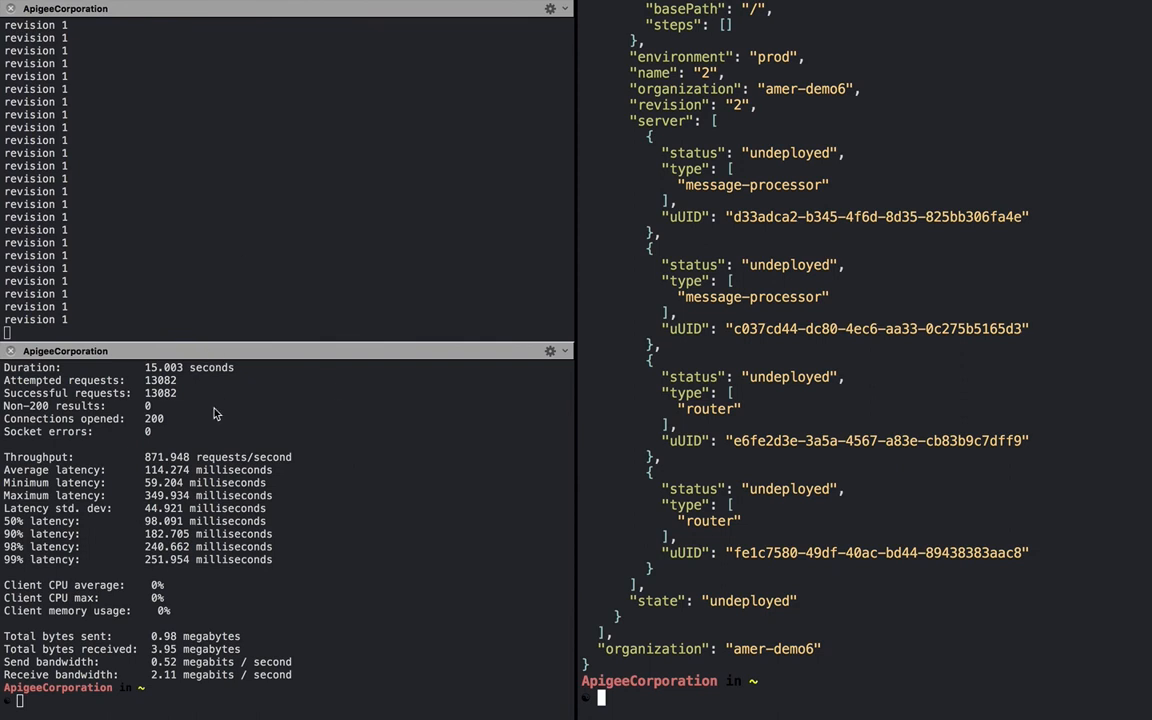
mouse_move(142, 388)
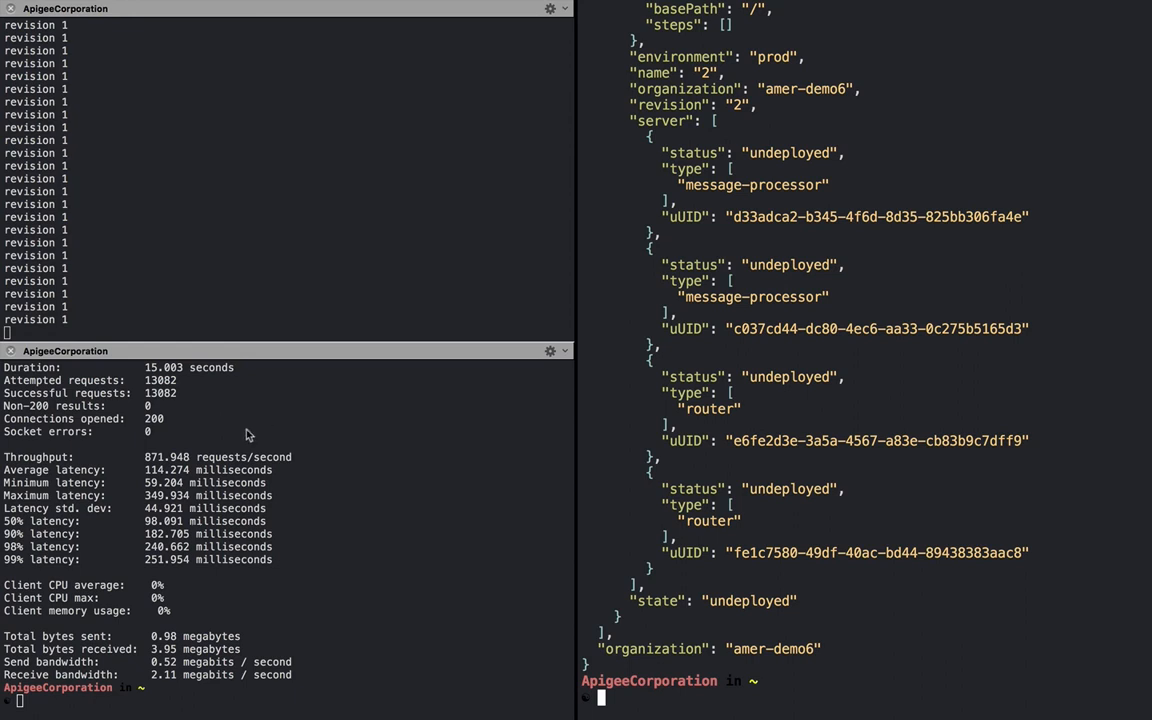
mouse_move(172, 416)
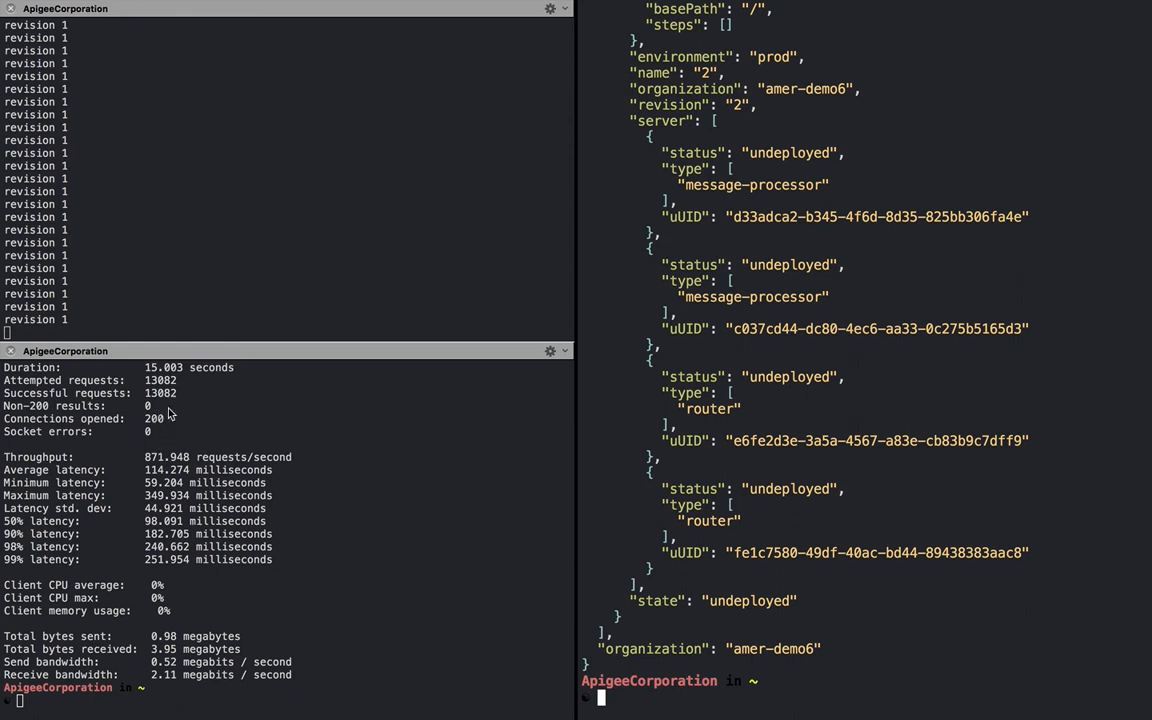
mouse_move(228, 436)
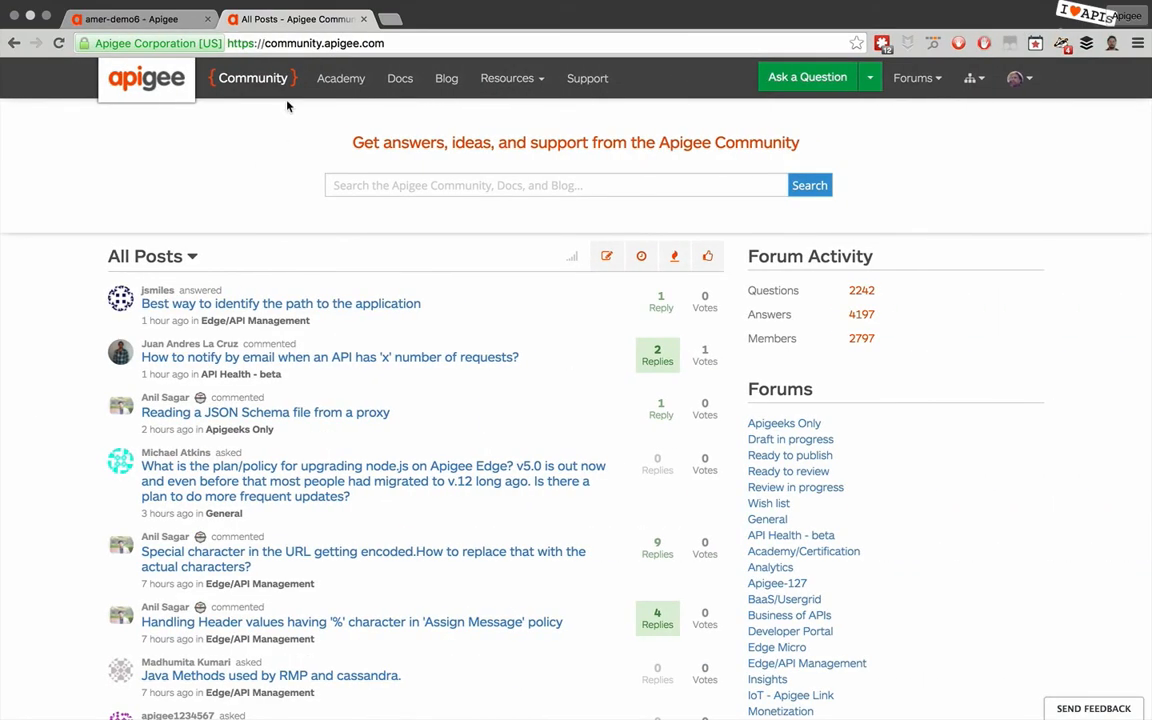
mouse_move(282, 106)
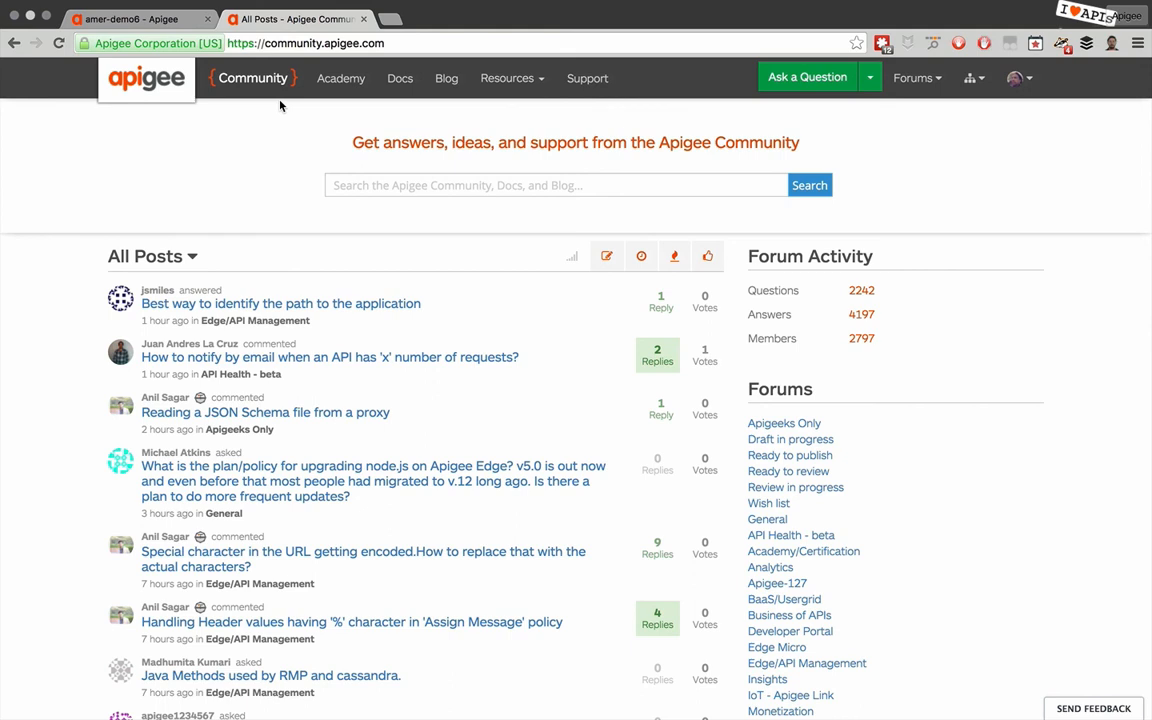